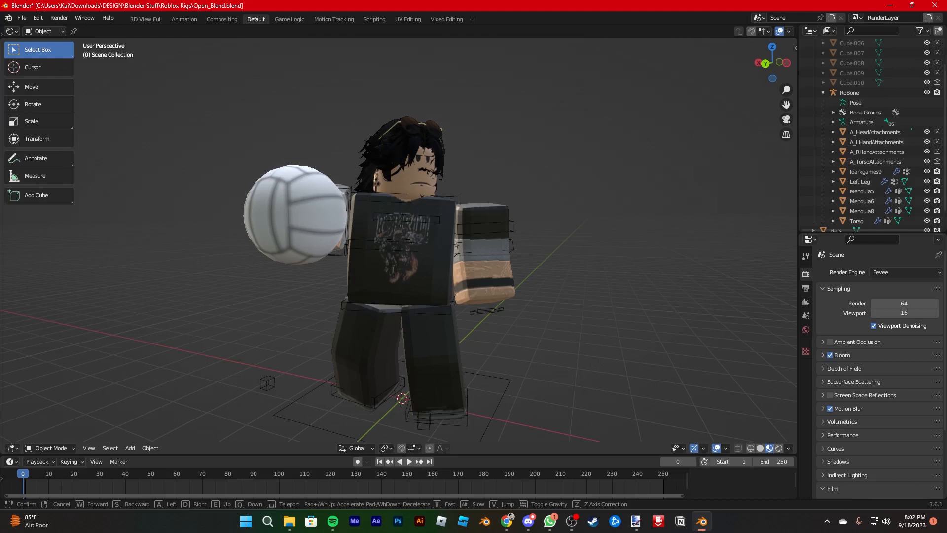
# - Zoom out in the viewport before bringing up the light types to add
pyautogui.scroll(-3)
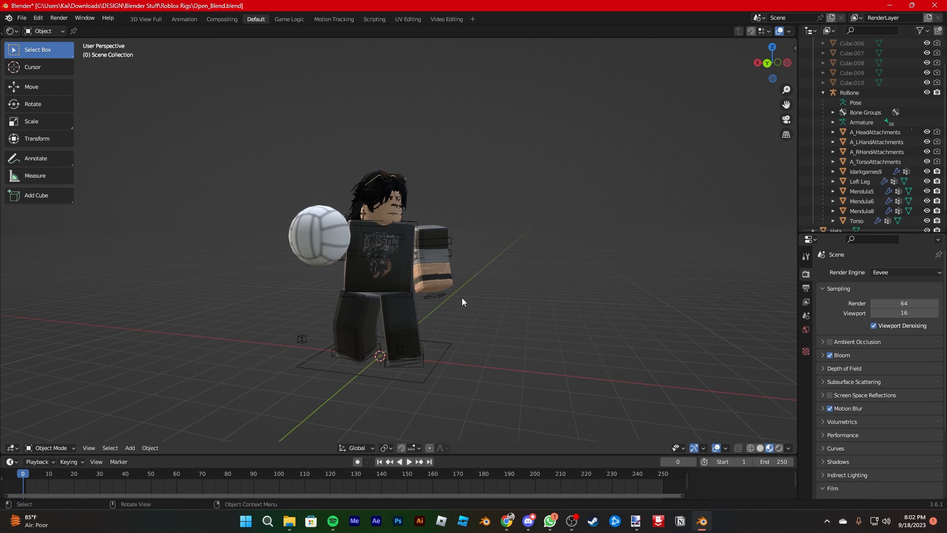
pyautogui.moveTo(456, 311)
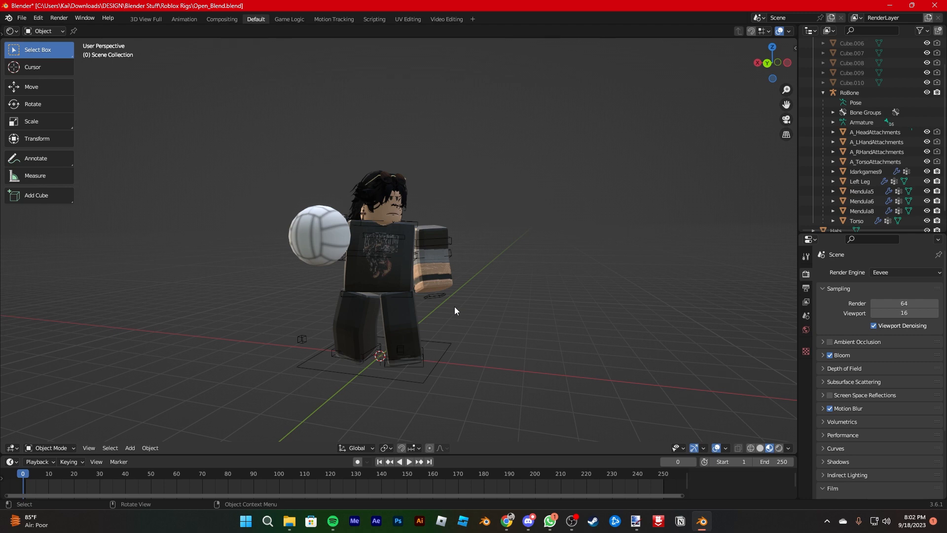
pyautogui.moveTo(489, 354)
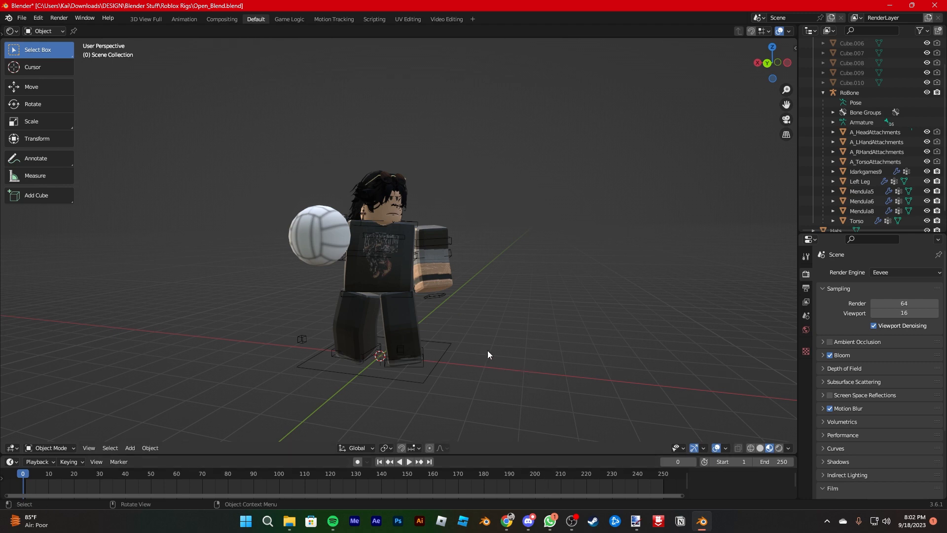
pyautogui.moveTo(449, 335)
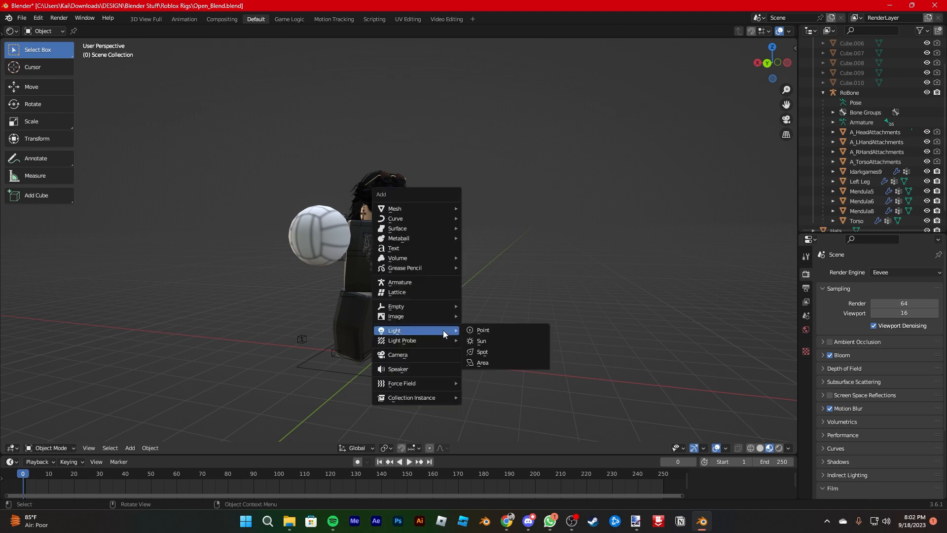
# - Add a Sun light and raise it high above the avatar
pyautogui.click(482, 340)
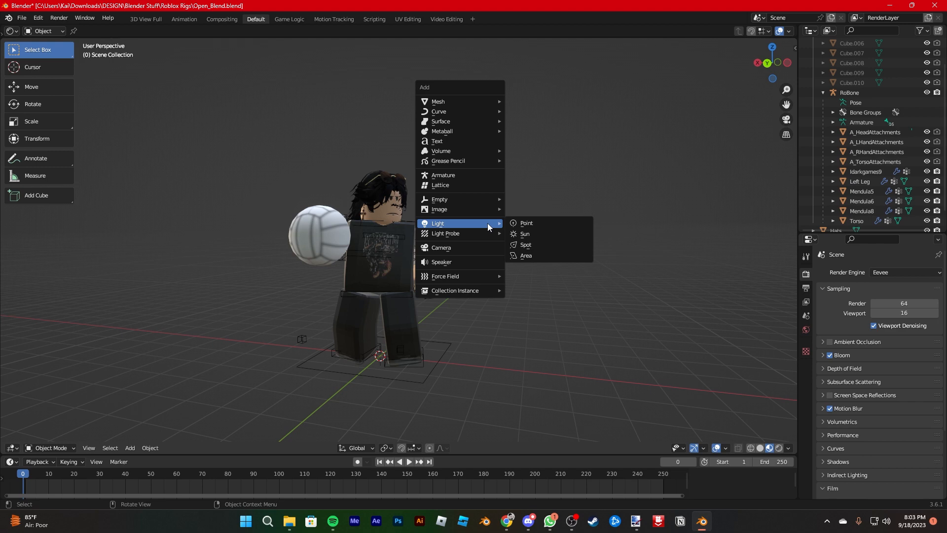
pyautogui.moveTo(480, 228)
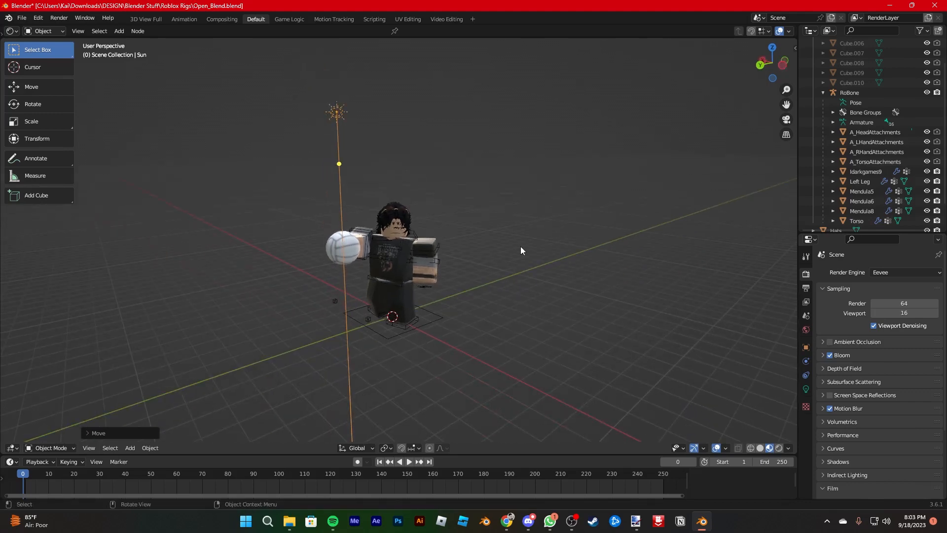
pyautogui.moveTo(338, 112); pyautogui.dragTo(410, 103)
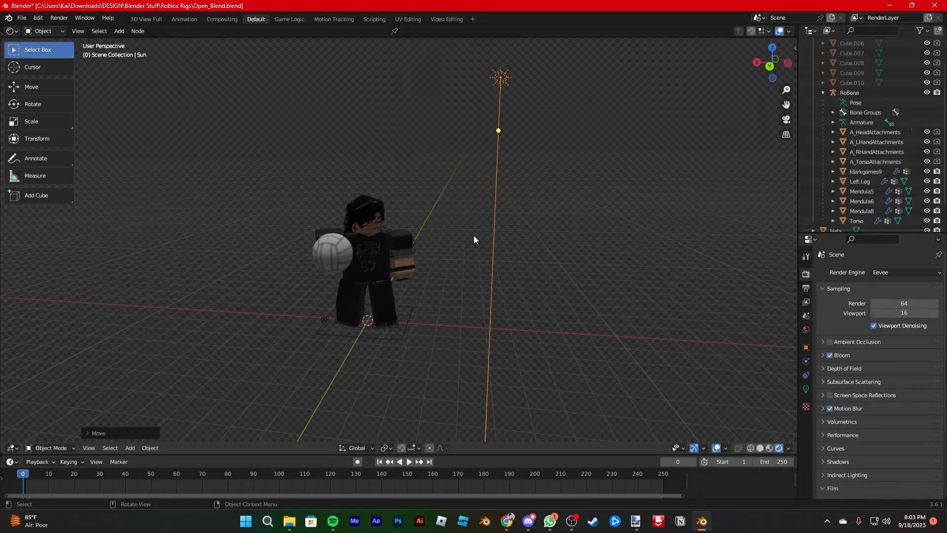
pyautogui.moveTo(471, 277)
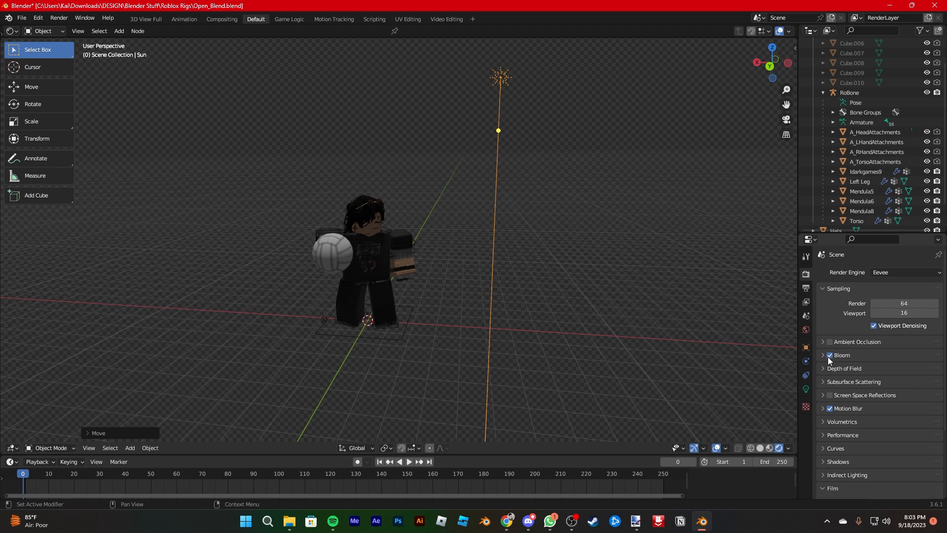
pyautogui.moveTo(829, 316)
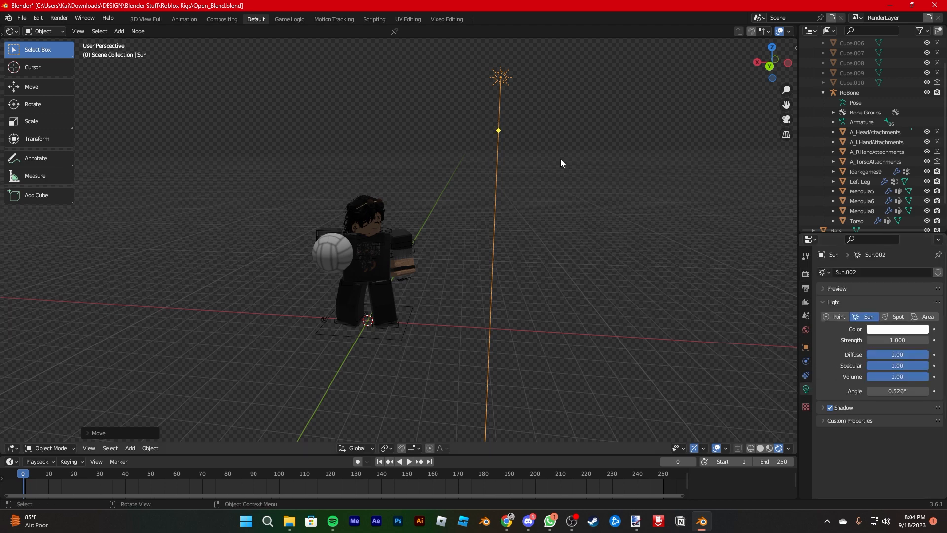
pyautogui.moveTo(626, 77)
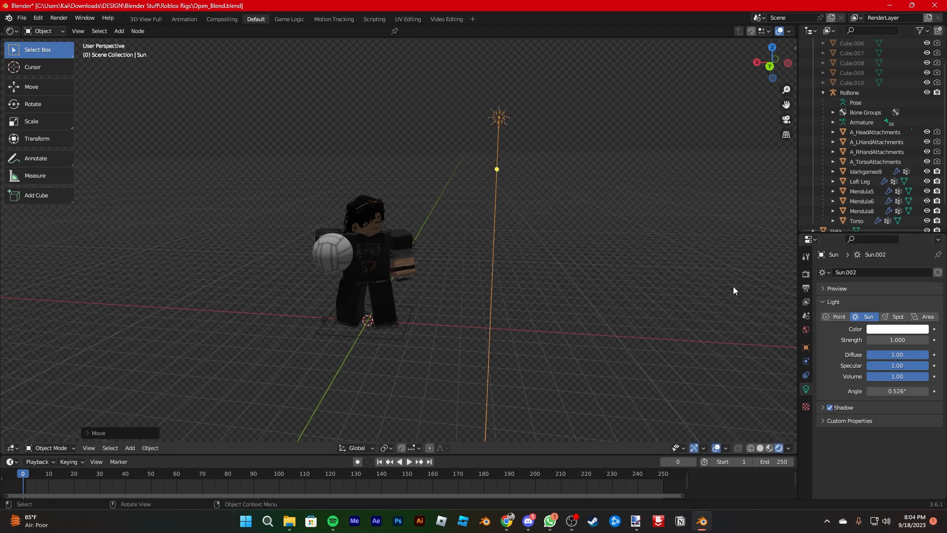
pyautogui.moveTo(805, 390)
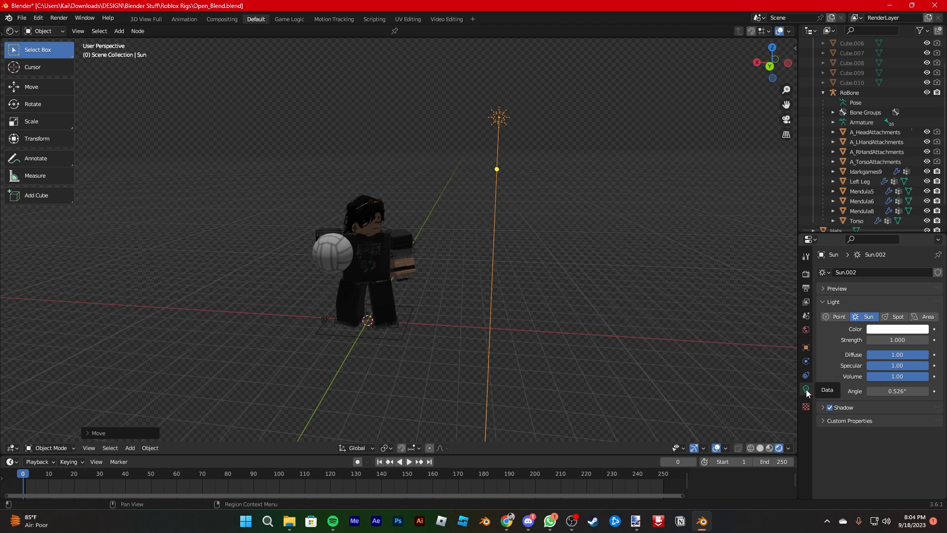
pyautogui.moveTo(806, 390)
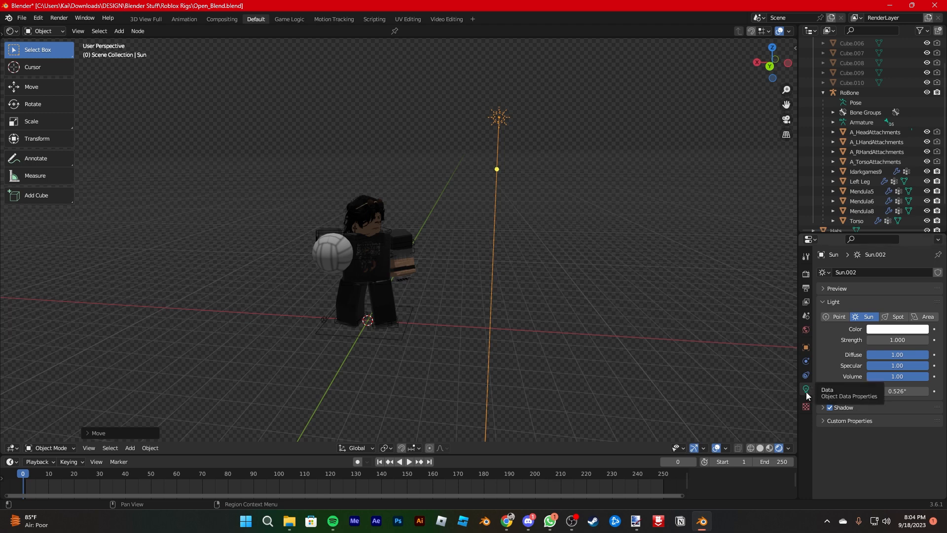
# - Set the sun light's Strength to 4 in its light properties
pyautogui.doubleClick(897, 339)
pyautogui.write('5.000')
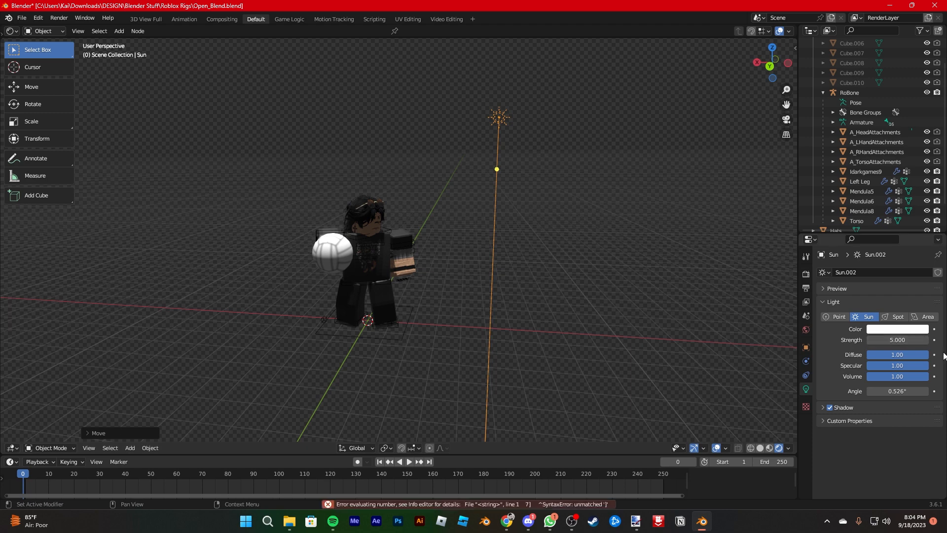
pyautogui.click(898, 339)
pyautogui.write('4.000')
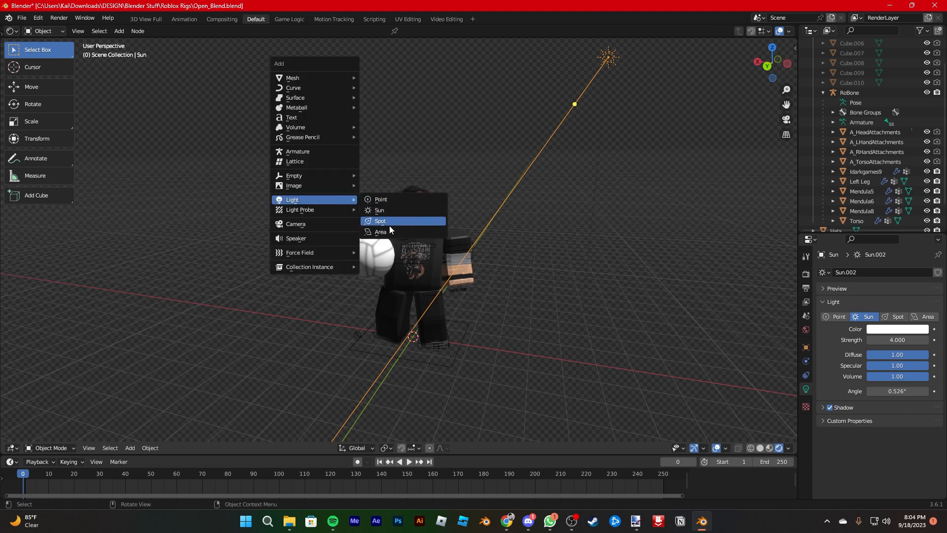
# - Add an Area light beside the avatar and scale it about seven times larger
pyautogui.click(381, 231)
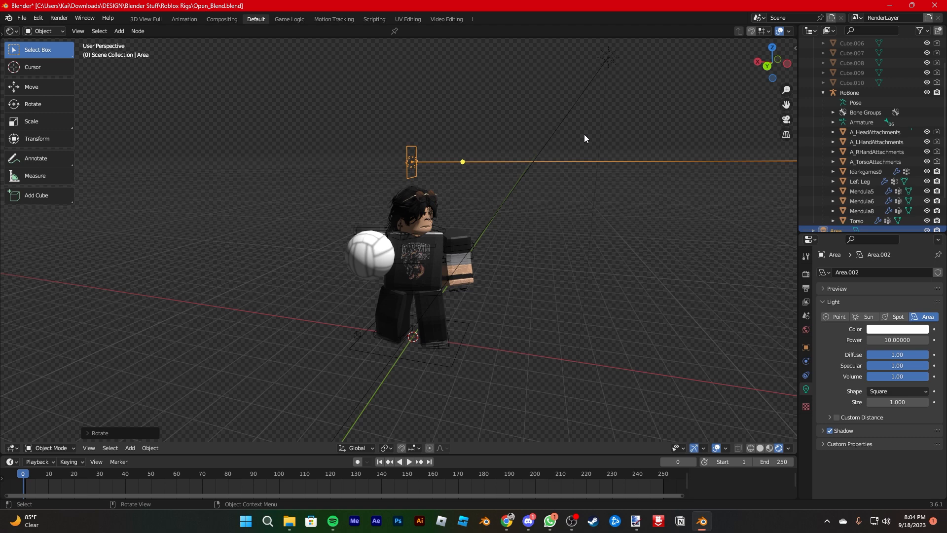
pyautogui.moveTo(410, 161); pyautogui.dragTo(193, 250)
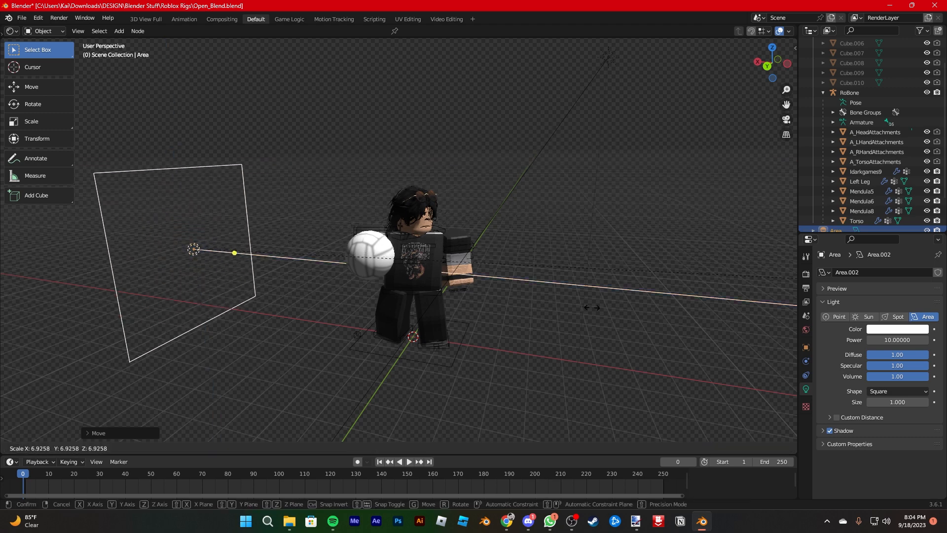
pyautogui.click(641, 282)
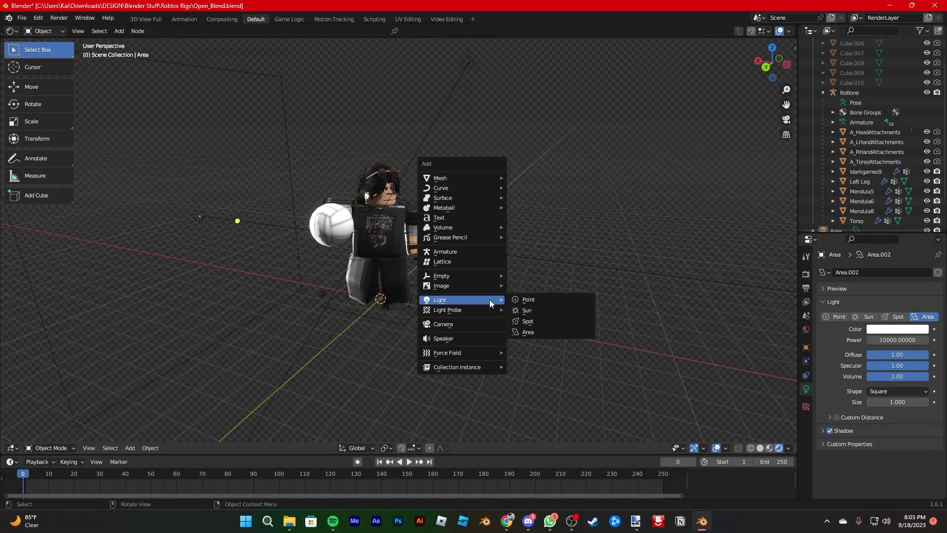
# - Add a camera framing the avatar and go to the Edit menu
pyautogui.click(443, 323)
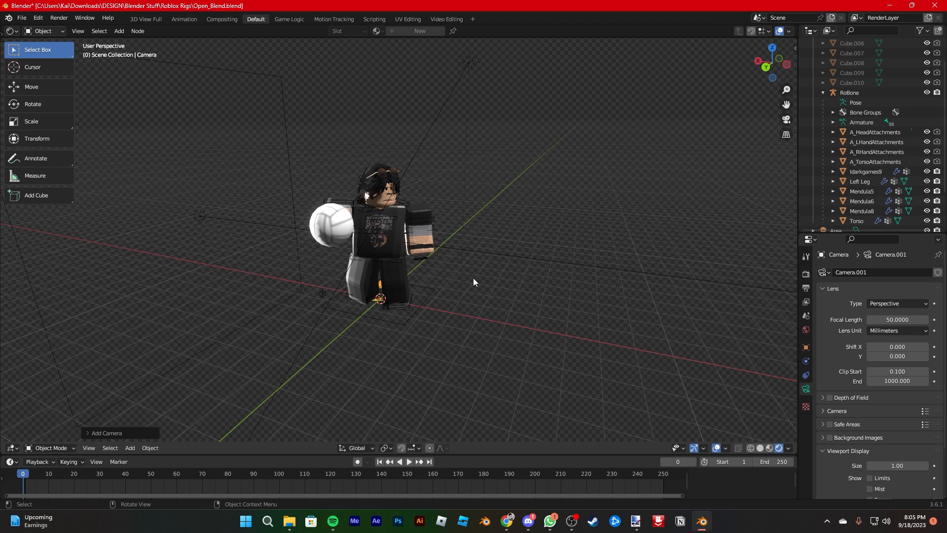
pyautogui.moveTo(478, 282)
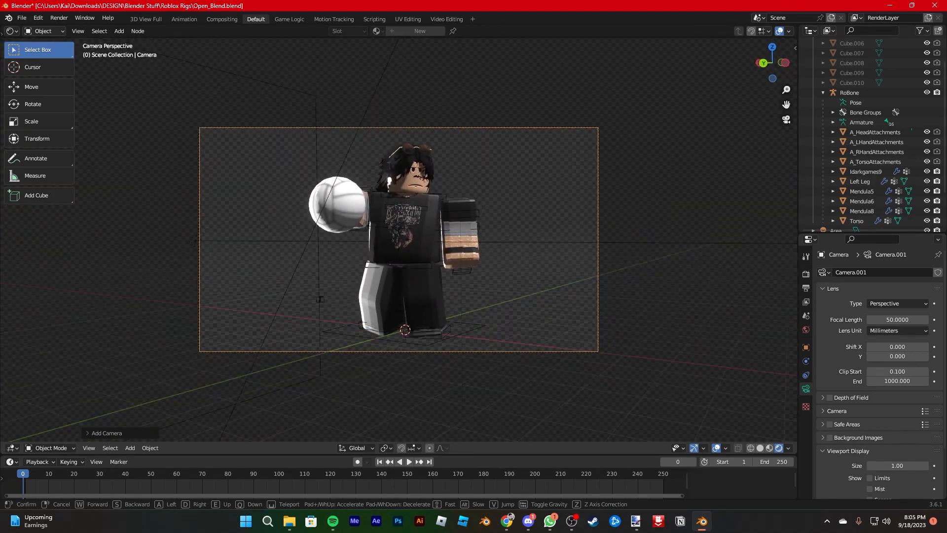
pyautogui.click(37, 18)
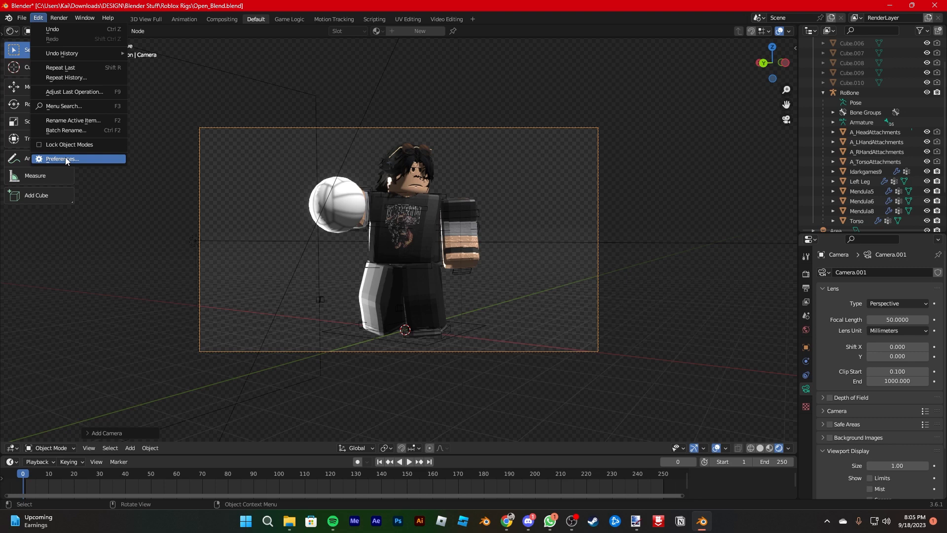
# - Search 'camera' in Preferences > Keymap to review camera shortcuts, then clear the search
pyautogui.click(59, 159)
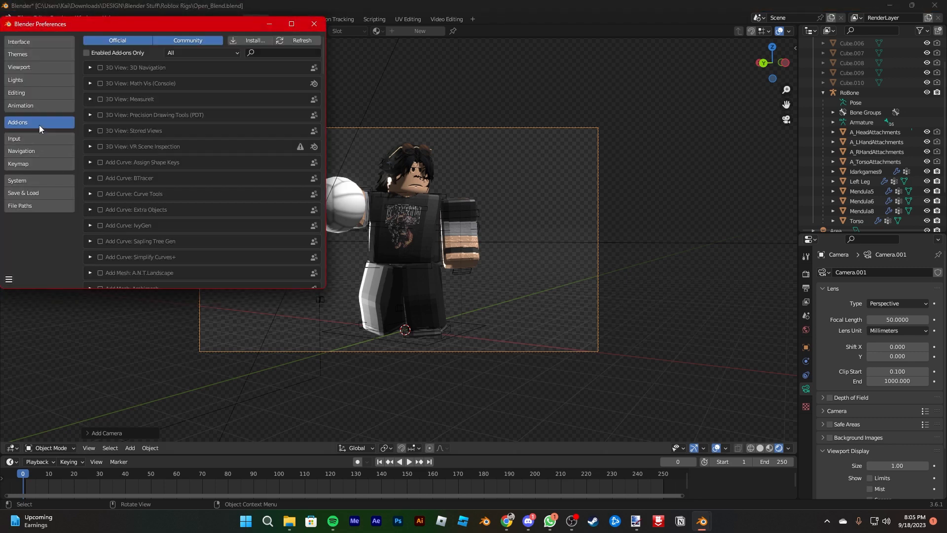
pyautogui.click(18, 164)
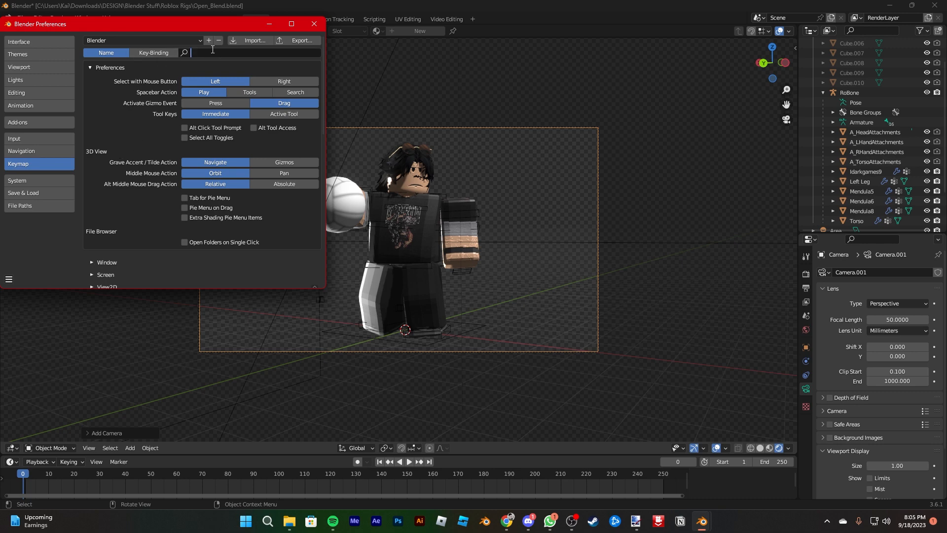
pyautogui.write('camera')
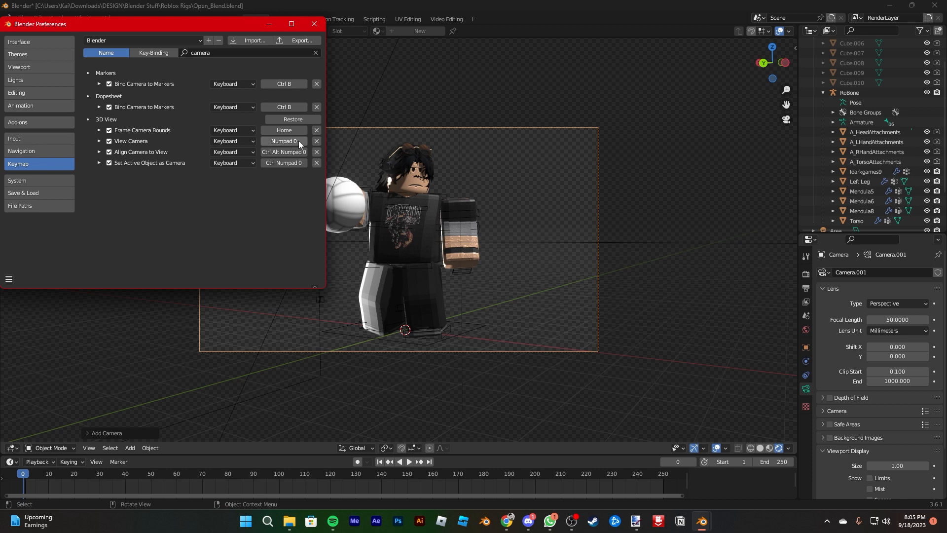
pyautogui.moveTo(283, 167)
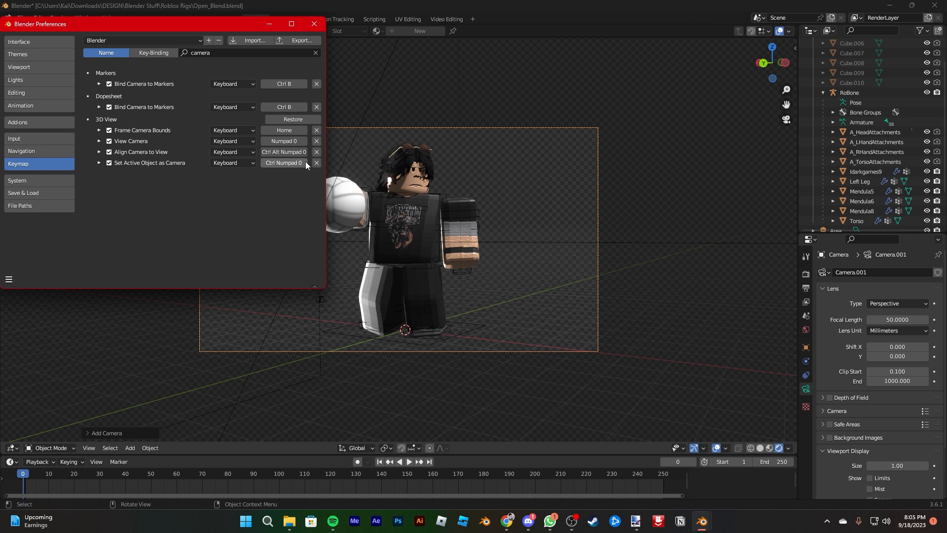
pyautogui.moveTo(316, 53)
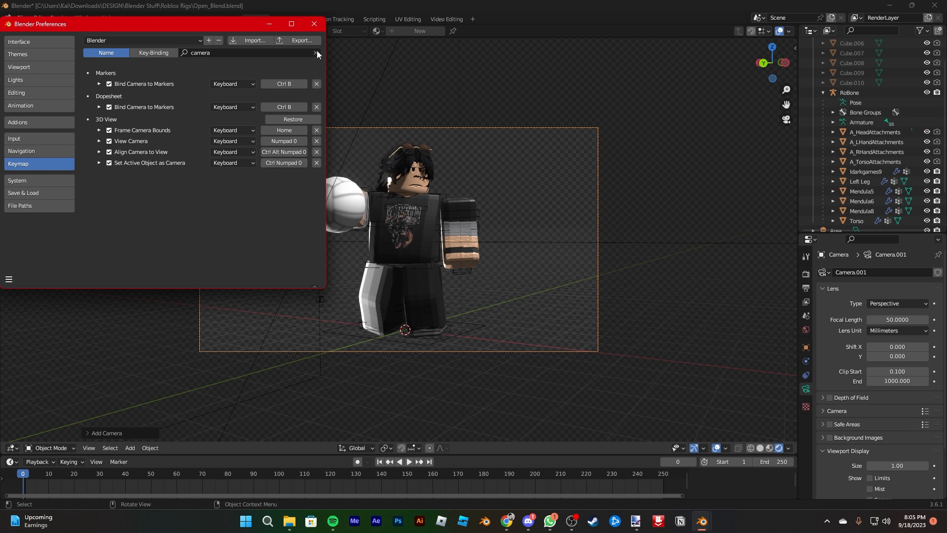
pyautogui.click(314, 24)
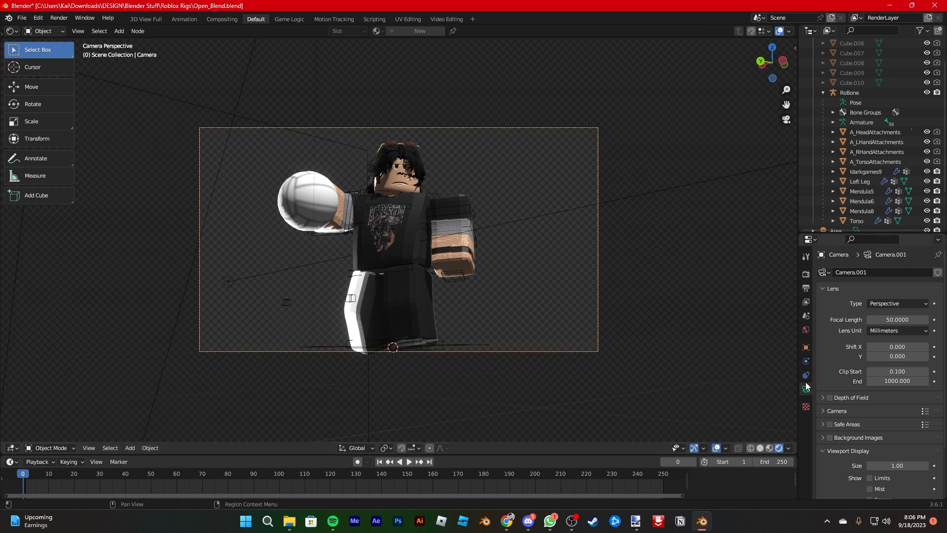
pyautogui.moveTo(806, 390)
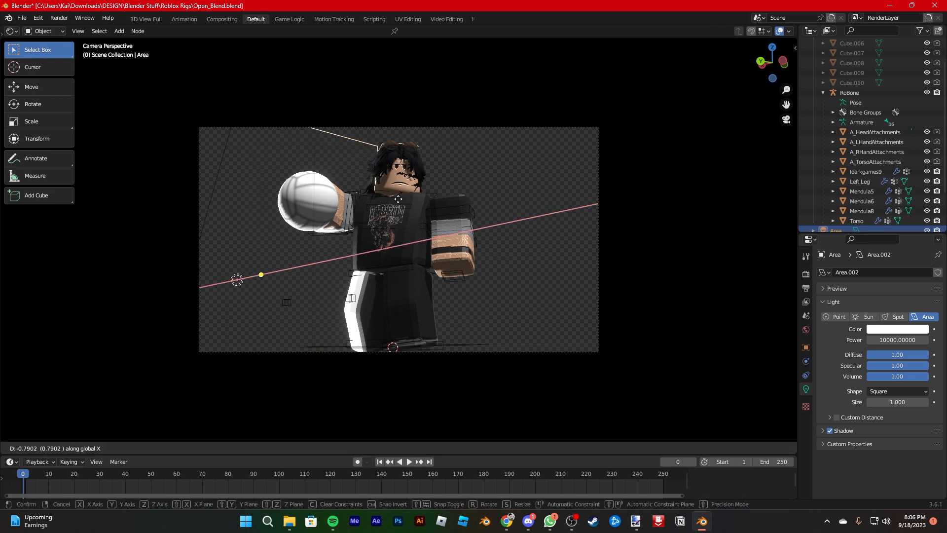
# - Position the area light at the avatar's side and tint its colour purple
pyautogui.click(439, 216)
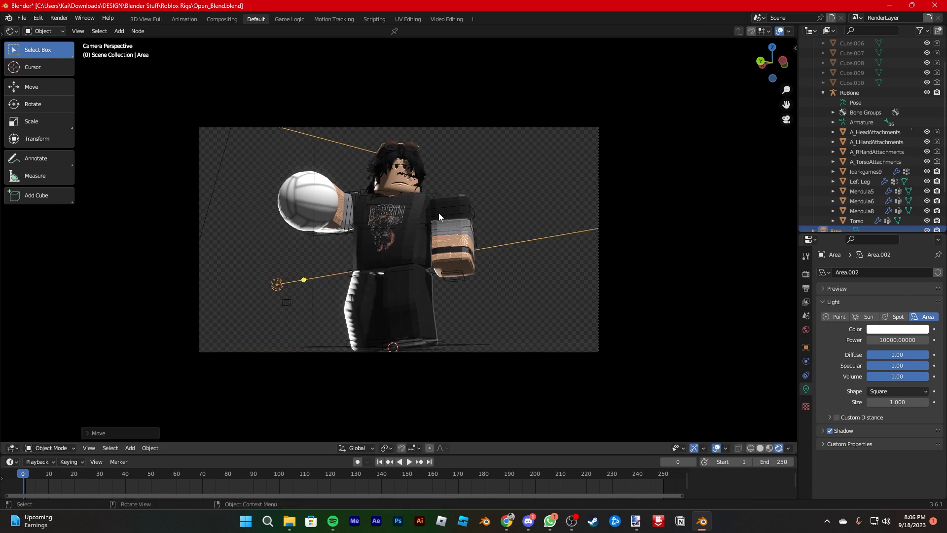
pyautogui.press('r')
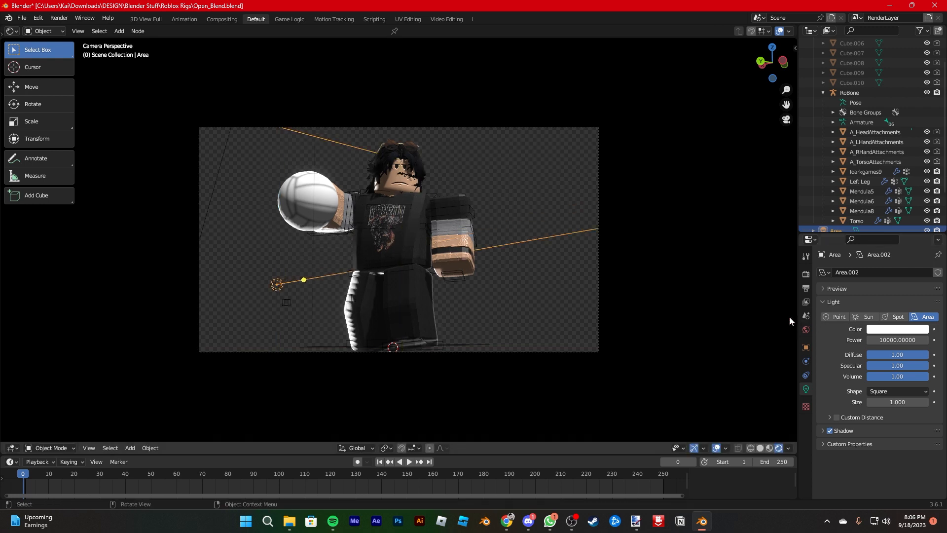
pyautogui.click(897, 329)
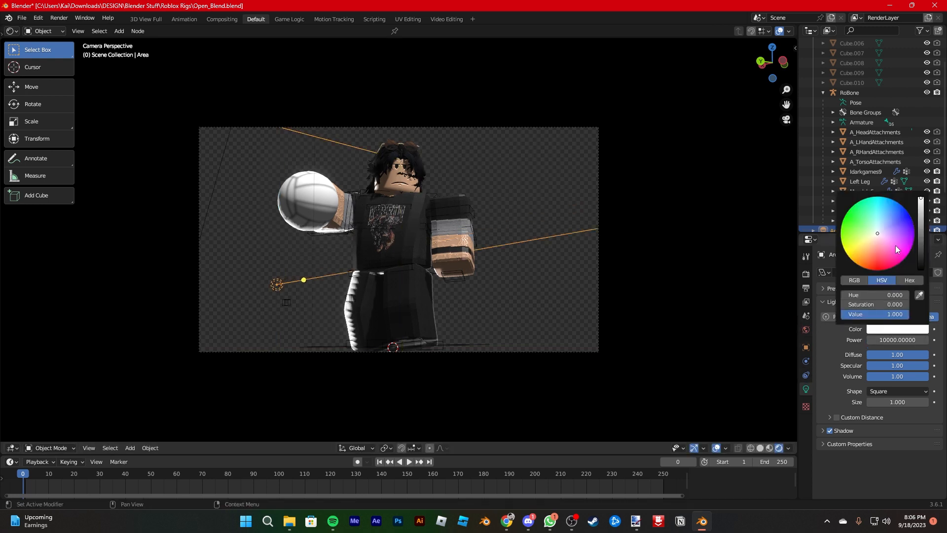
pyautogui.click(879, 258)
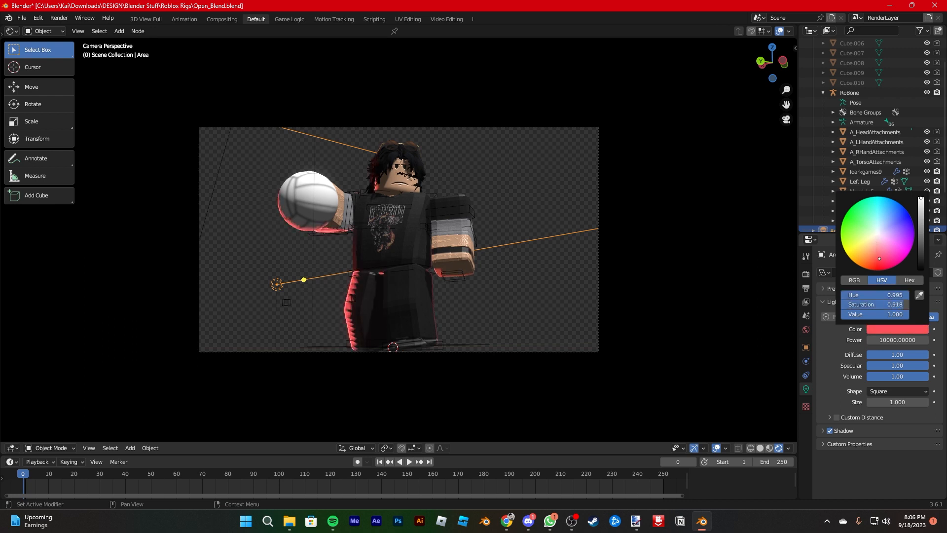
pyautogui.click(893, 222)
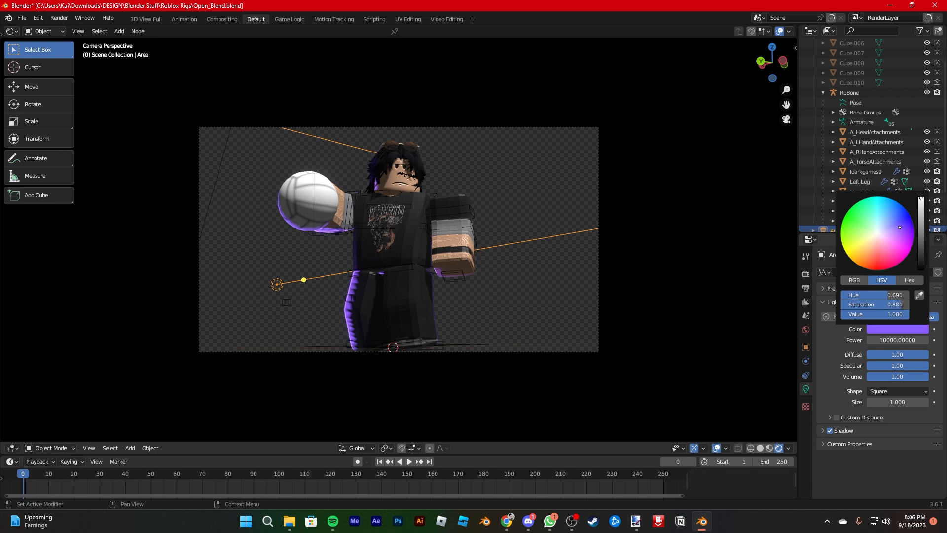
pyautogui.click(549, 297)
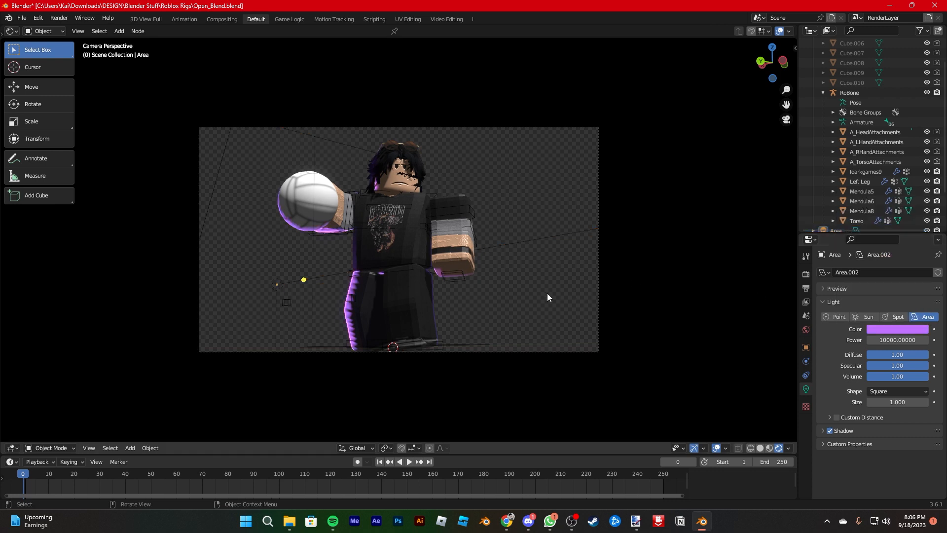
pyautogui.click(303, 279)
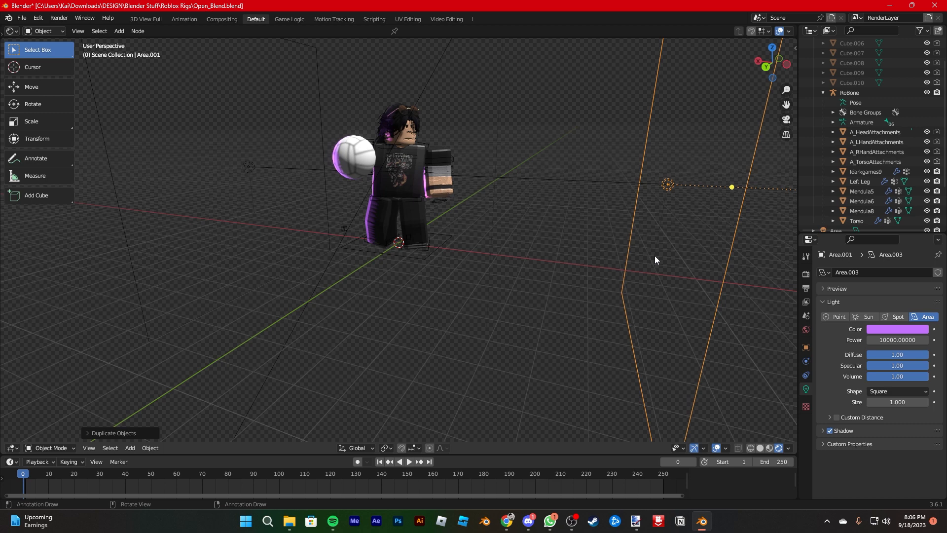
# - Rotate the duplicated purple light toward the avatar and check it through the camera
pyautogui.press('r')
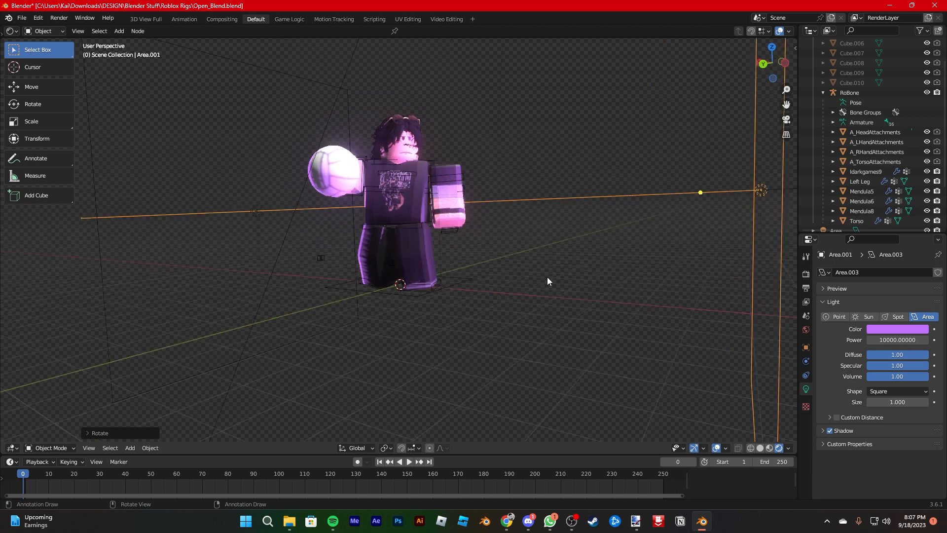
pyautogui.press('KP_0')
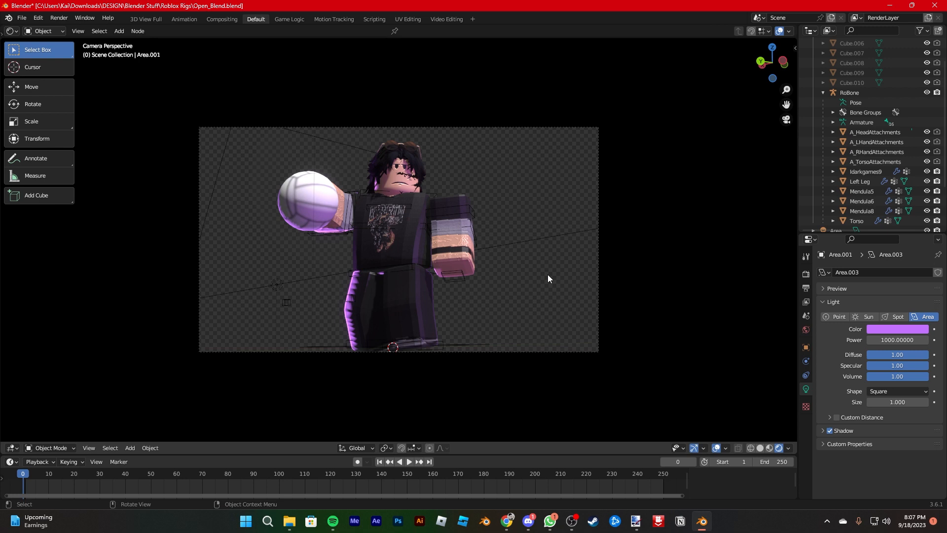
pyautogui.moveTo(536, 284)
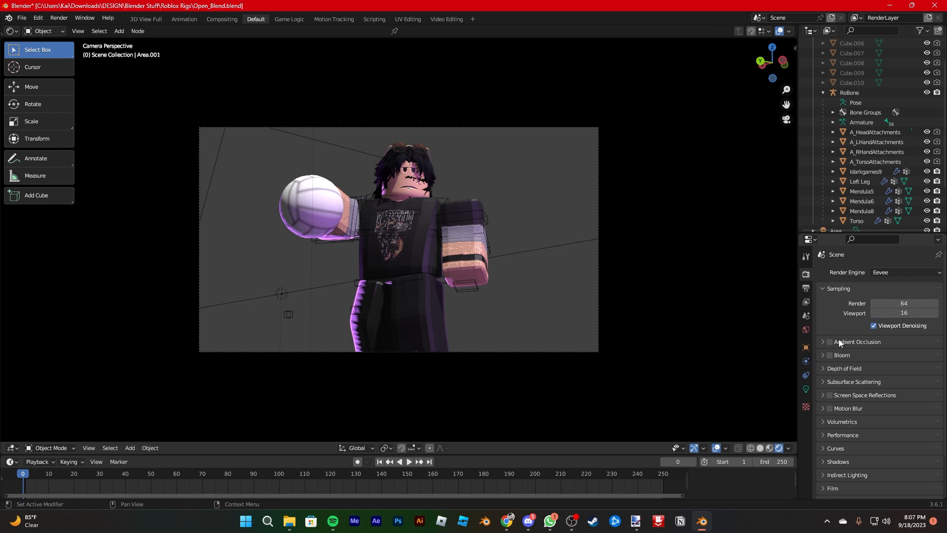
# - Enable Bloom and Motion Blur, and make the Film background Transparent
pyautogui.click(830, 354)
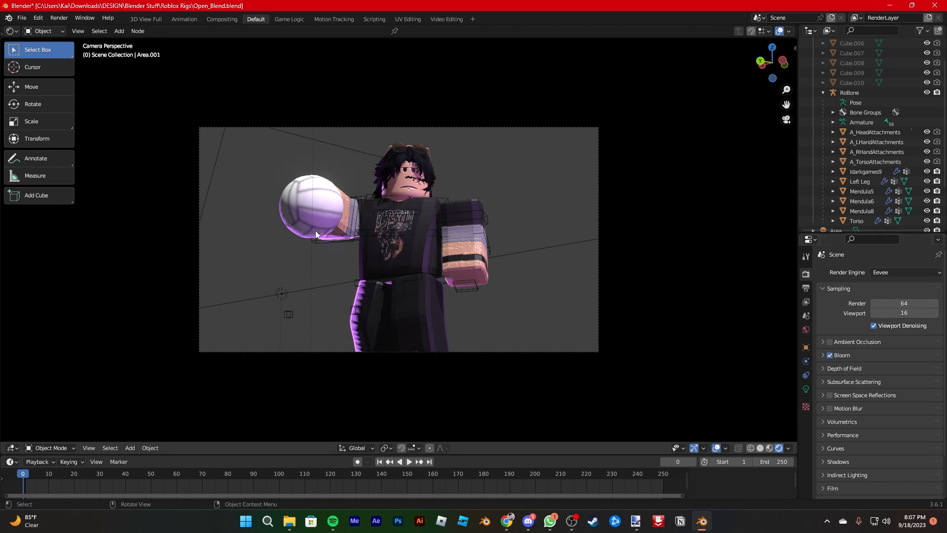
pyautogui.moveTo(345, 265)
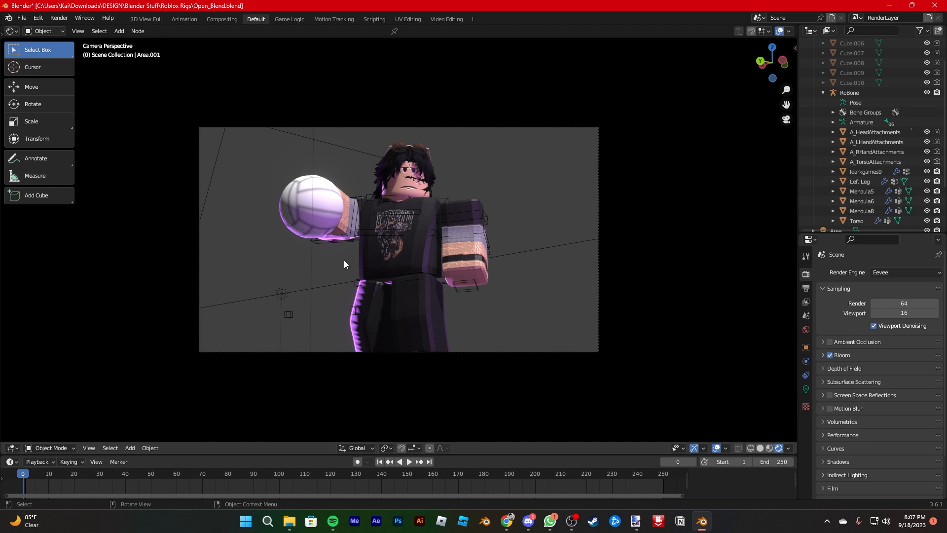
pyautogui.click(830, 409)
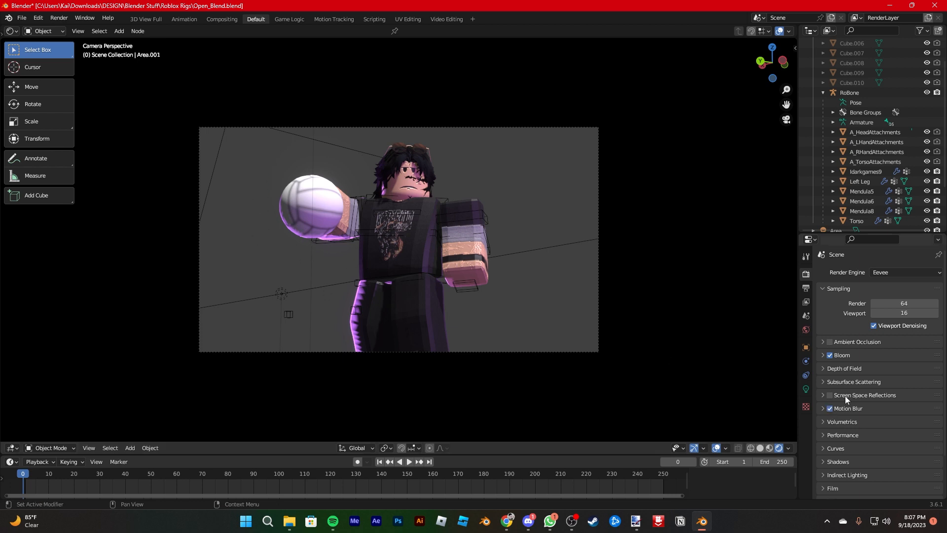
pyautogui.scroll(-3)
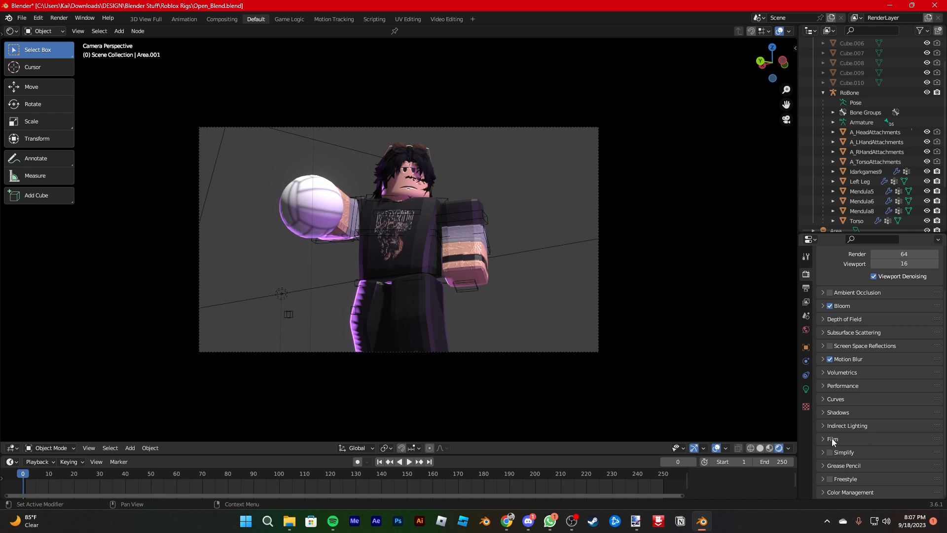
pyautogui.click(833, 438)
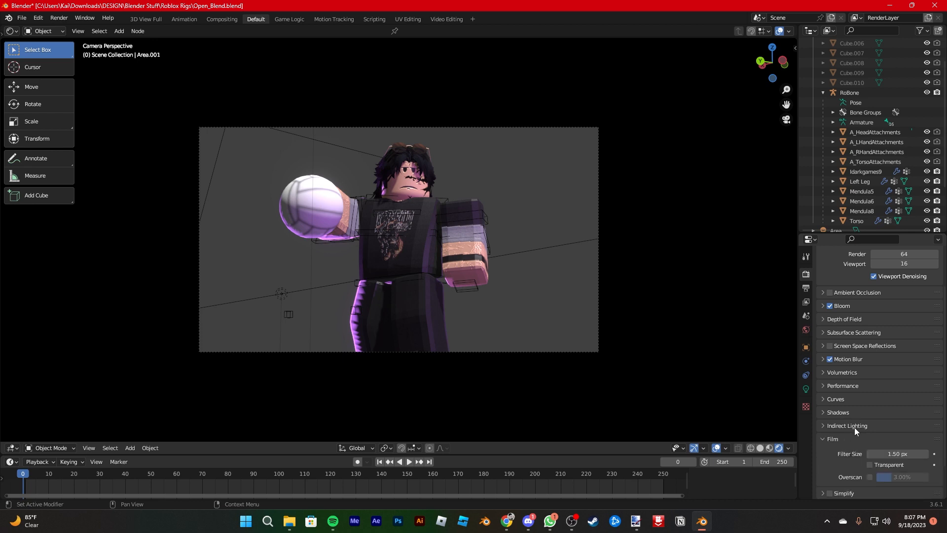
pyautogui.scroll(-3)
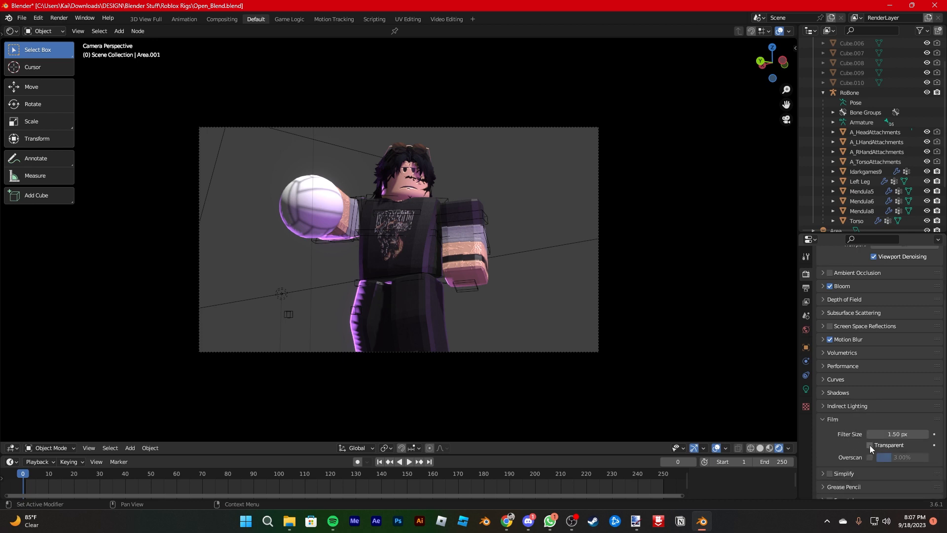
pyautogui.click(870, 445)
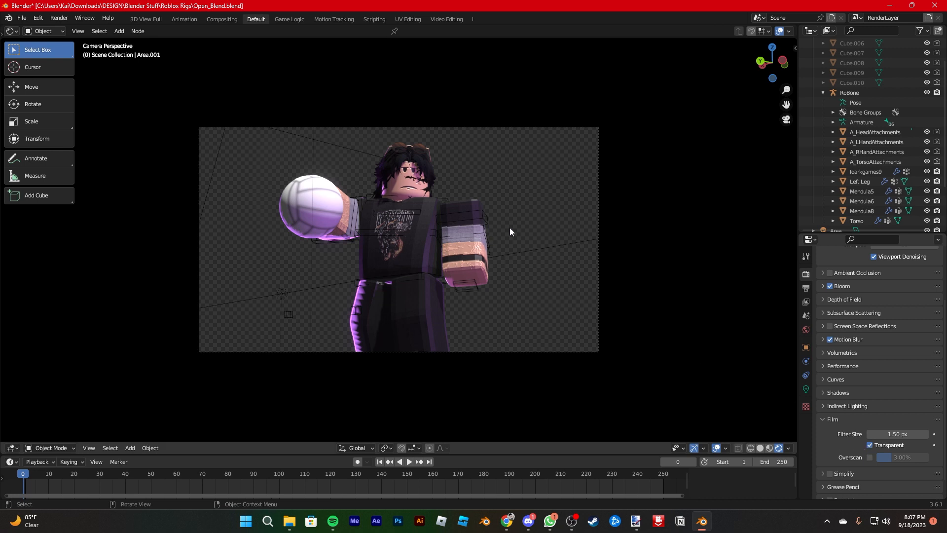
pyautogui.moveTo(334, 365)
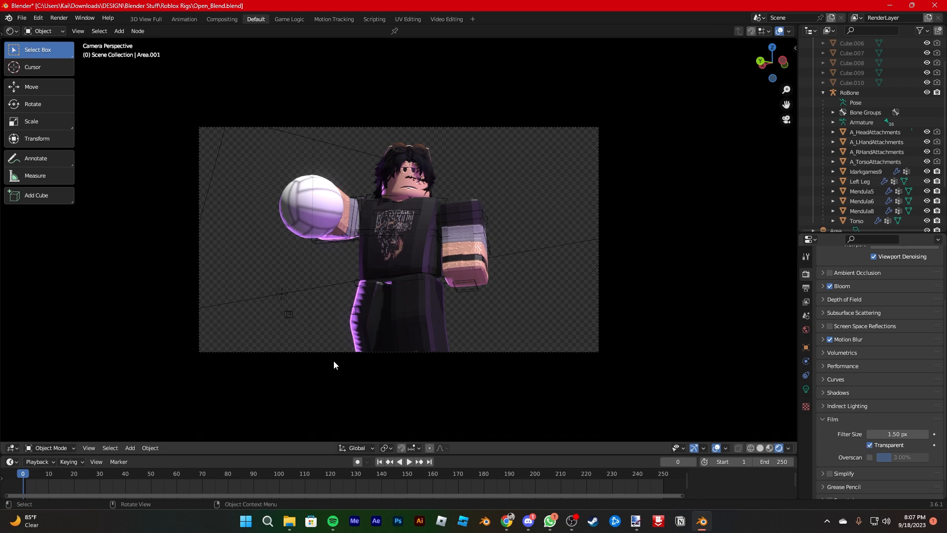
pyautogui.moveTo(513, 341)
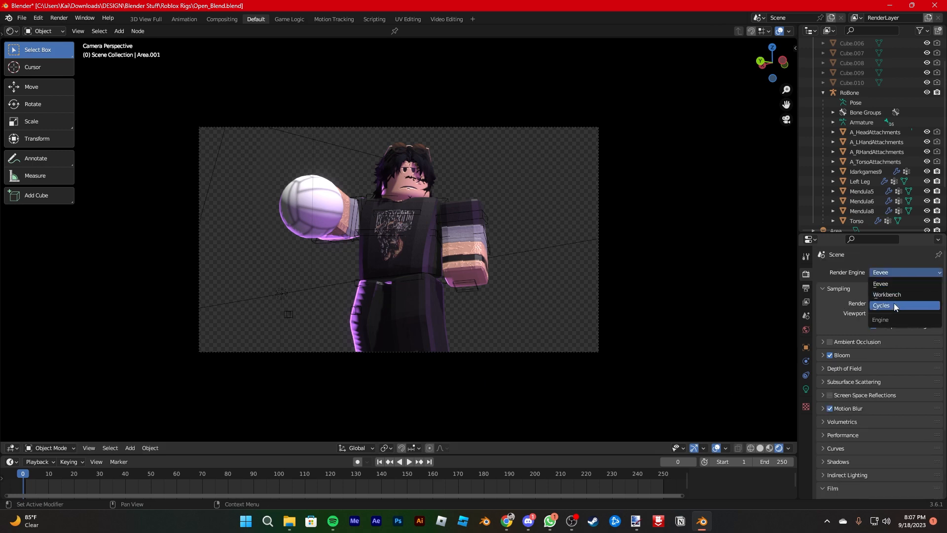
# - Switch the render engine to Cycles and render the final still image
pyautogui.click(881, 305)
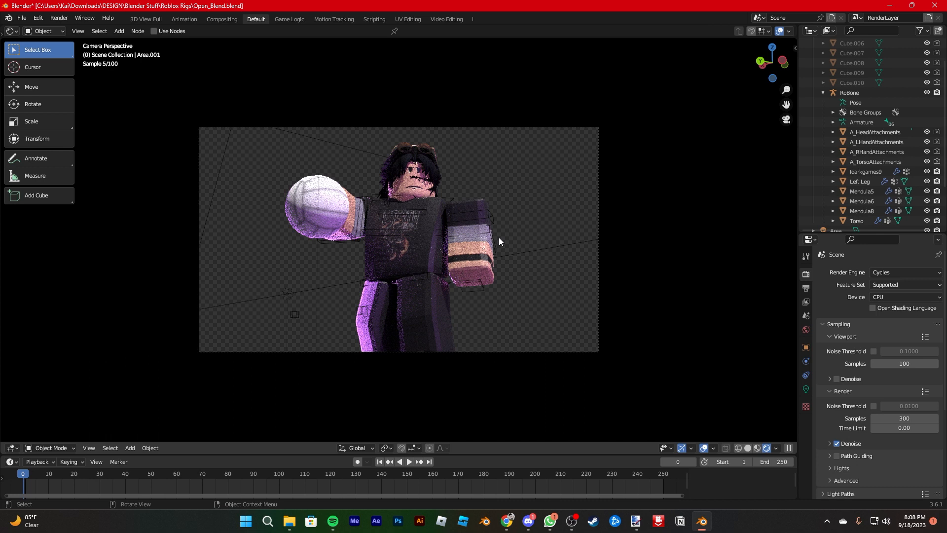
pyautogui.moveTo(125, 79)
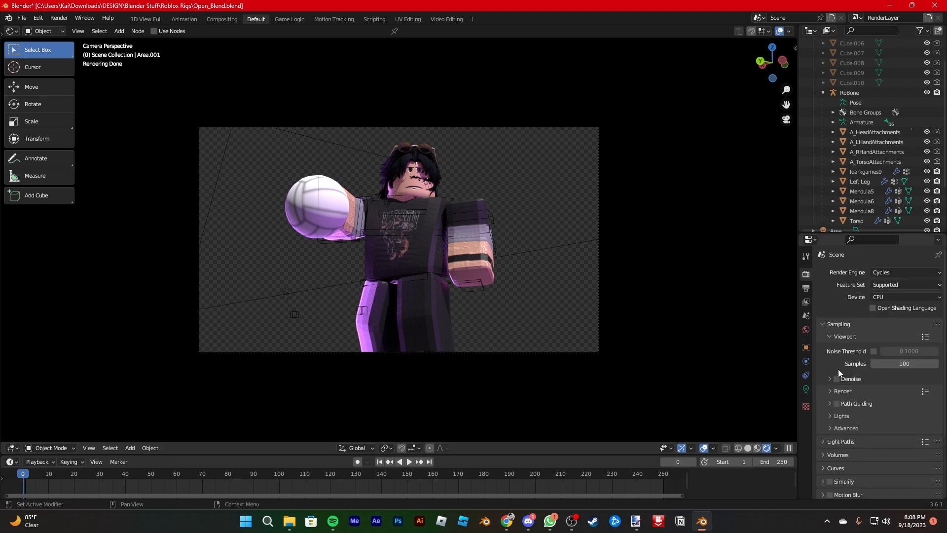
pyautogui.click(58, 17)
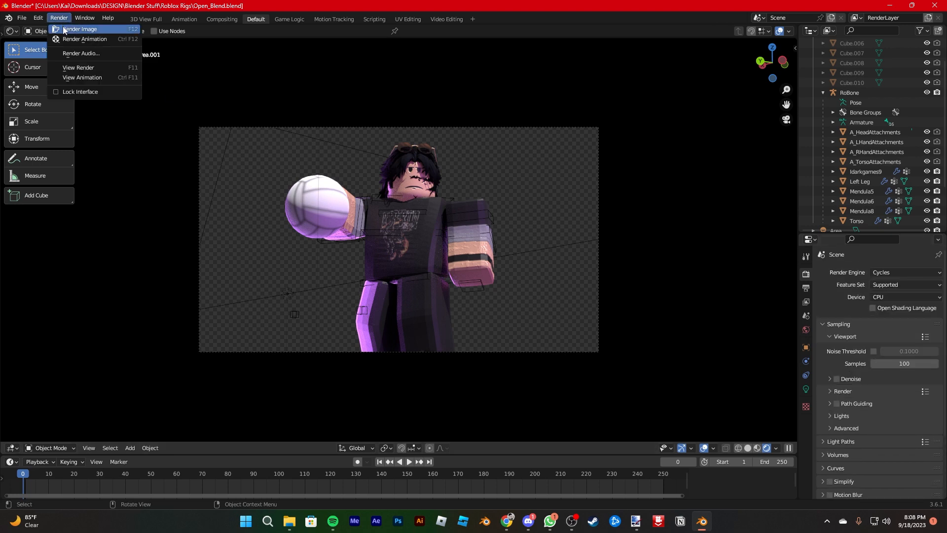
pyautogui.click(79, 29)
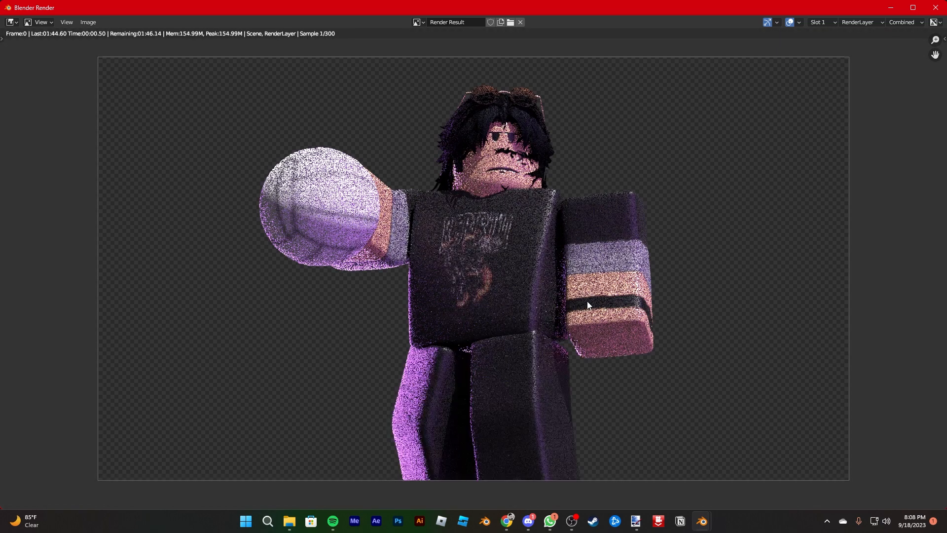